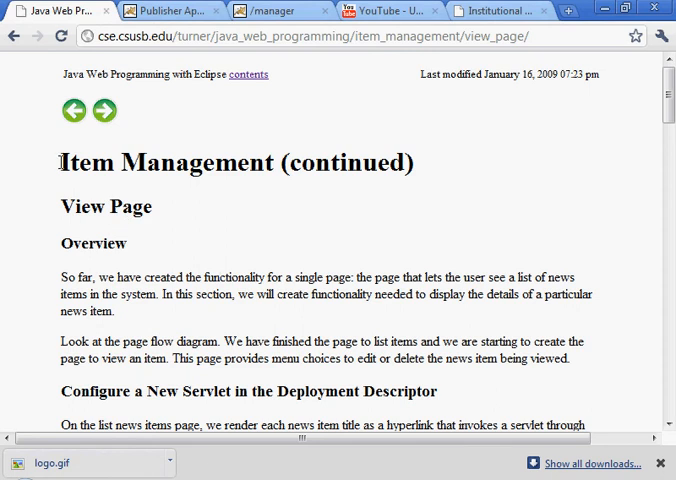
- Scroll the tutorial to the view-news-item servlet and servlet-mapping XML listing
{"action": "double_click", "coordinate": [68, 207]}
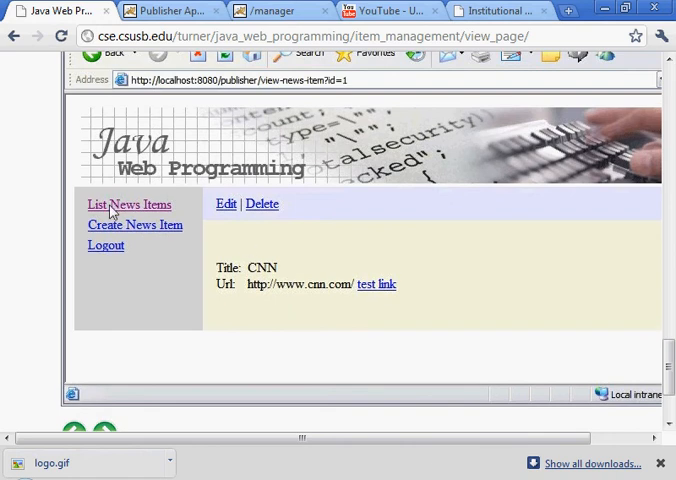
{"action": "mouse_move", "coordinate": [238, 224]}
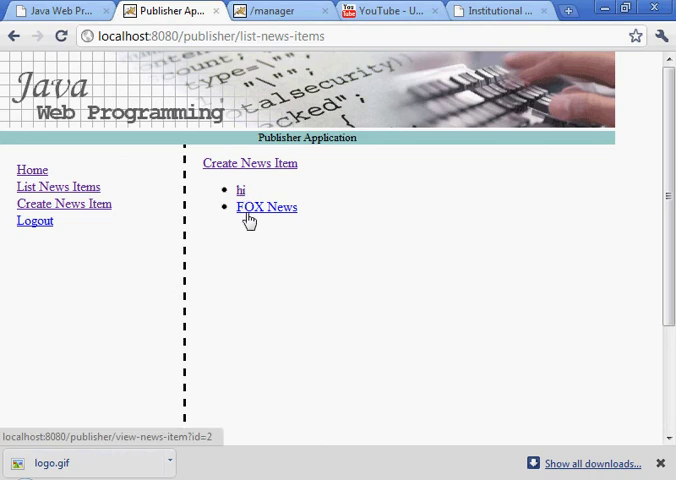
{"action": "left_click", "coordinate": [266, 206]}
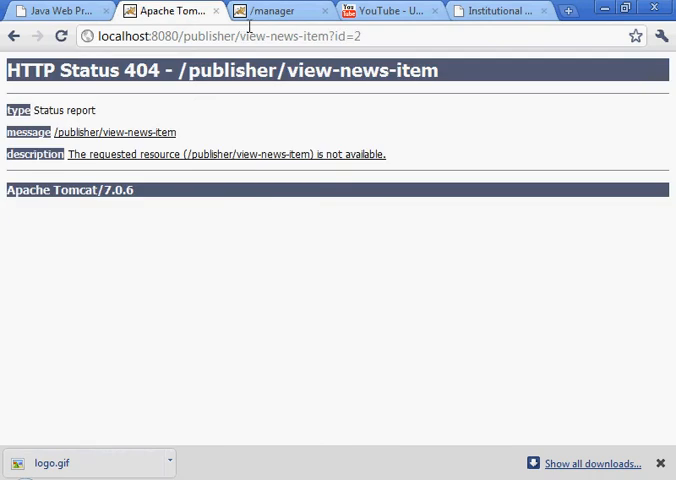
{"action": "double_click", "coordinate": [275, 37]}
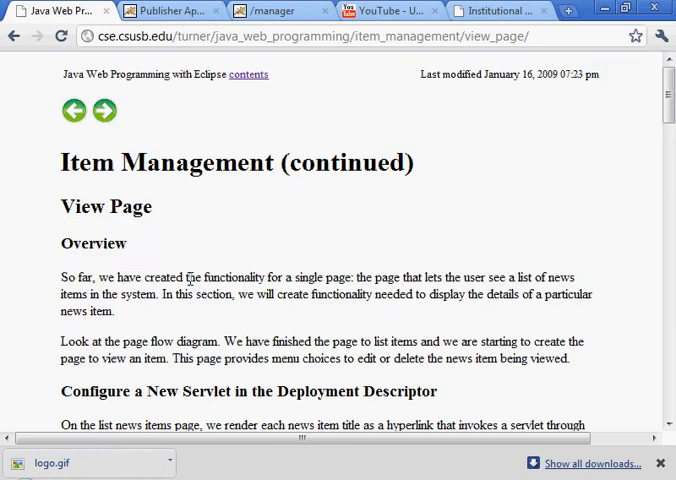
{"action": "scroll", "scroll_direction": "down", "scroll_amount": 3}
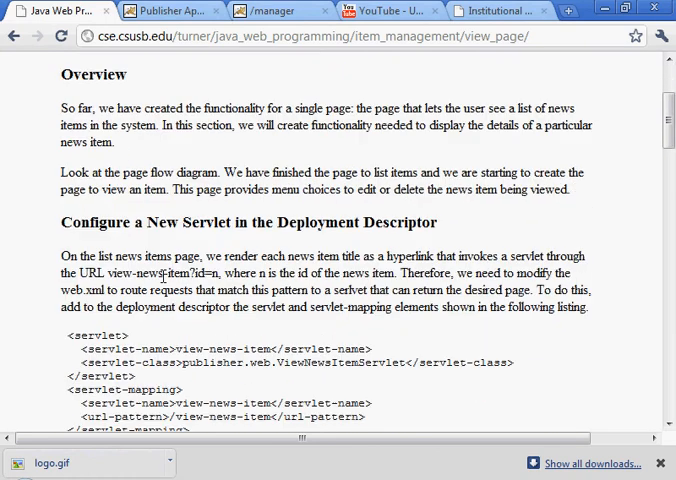
{"action": "scroll", "scroll_direction": "down", "scroll_amount": 3}
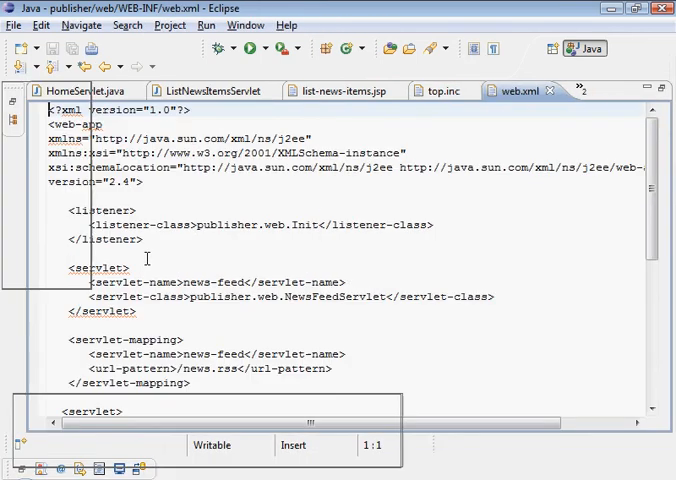
- Add the view-news-item servlet and mapping to web.xml and copy the ViewNewsItemServlet name
{"action": "scroll", "scroll_direction": "down", "scroll_amount": 3}
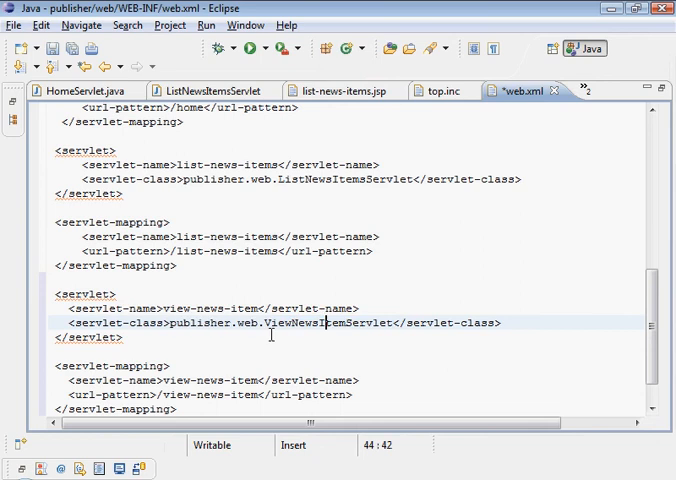
{"action": "double_click", "coordinate": [330, 323]}
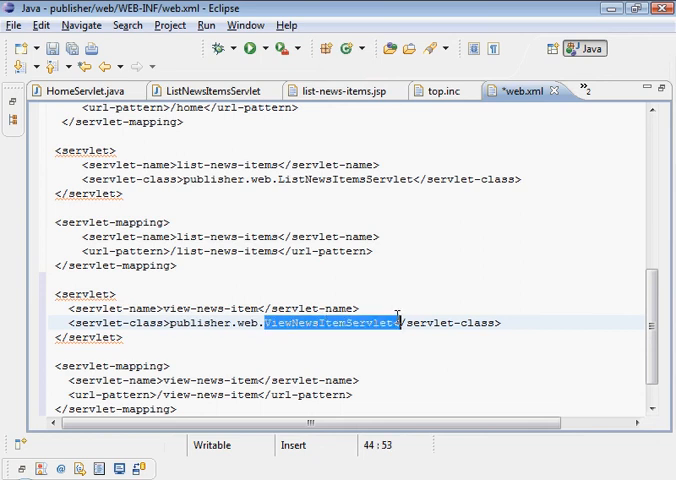
{"action": "right_click", "coordinate": [390, 330]}
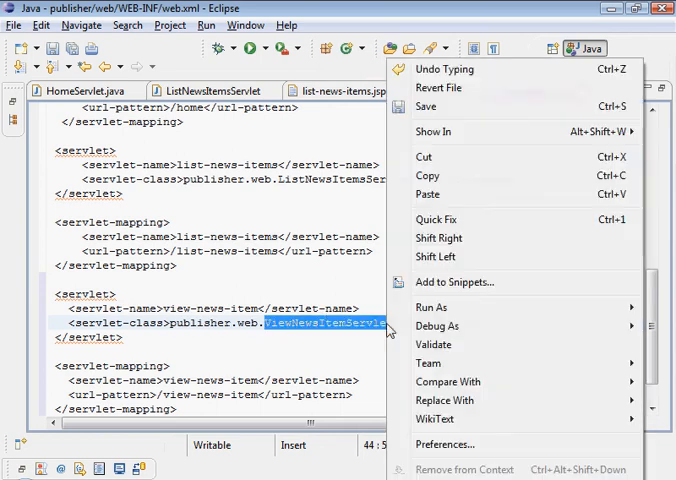
{"action": "left_click", "coordinate": [427, 175]}
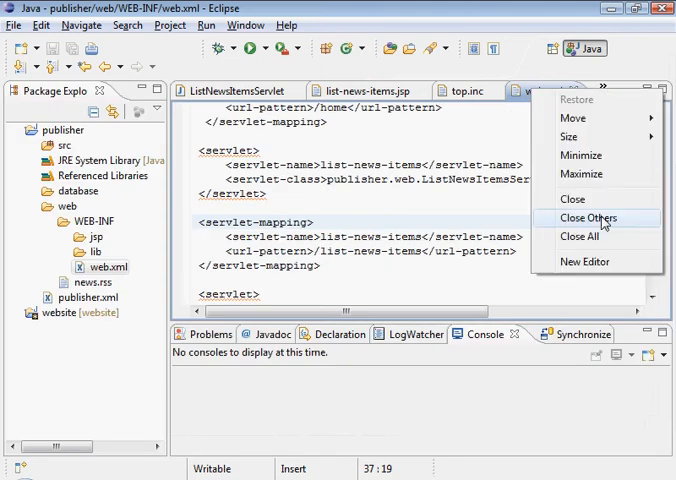
- Start a new Java class in publisher.web named ViewNewsItemServlet
{"action": "left_click", "coordinate": [588, 217]}
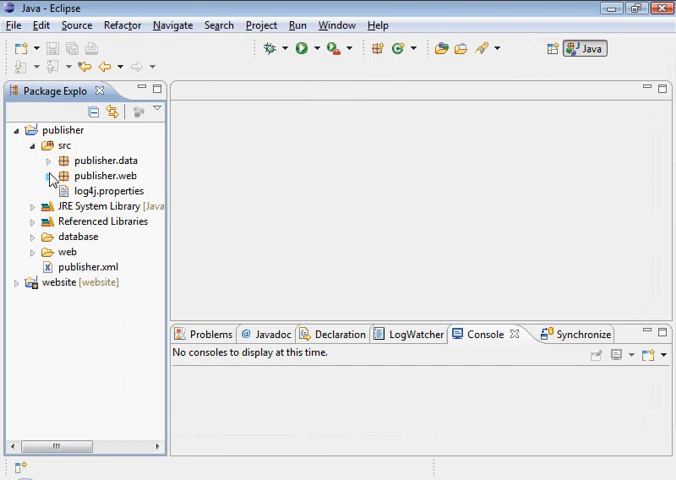
{"action": "right_click", "coordinate": [90, 175]}
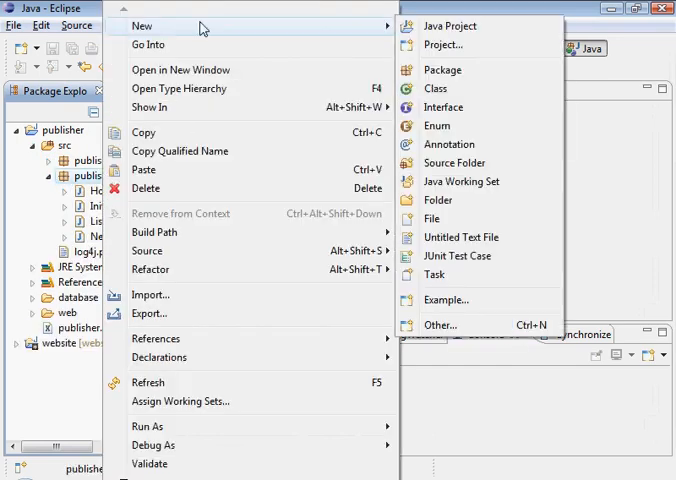
{"action": "left_click", "coordinate": [438, 89]}
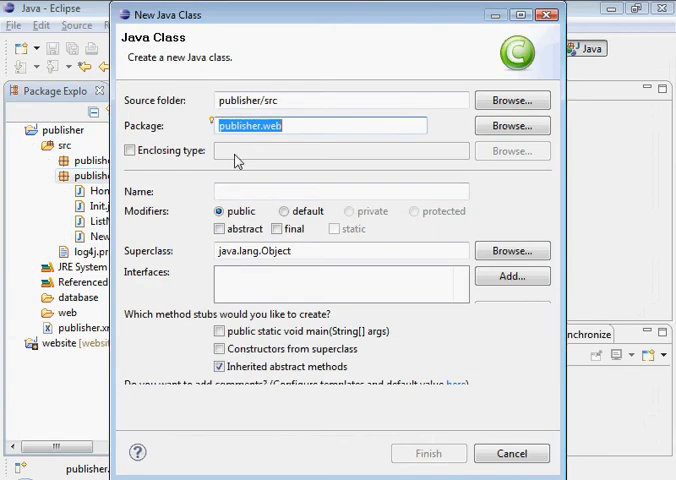
{"action": "right_click", "coordinate": [340, 191]}
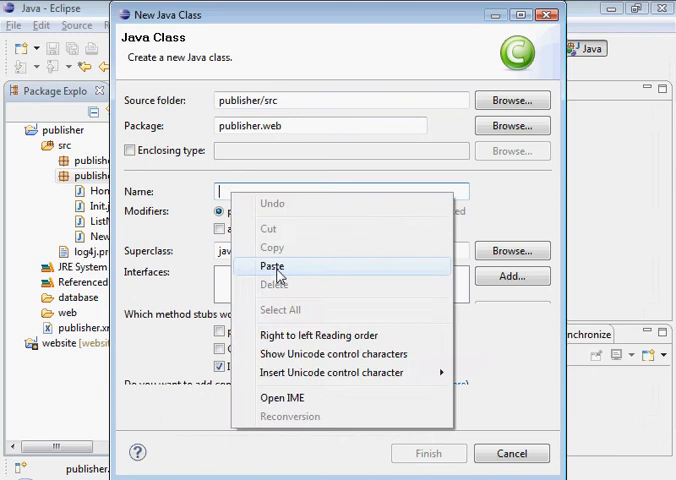
{"action": "left_click", "coordinate": [272, 266]}
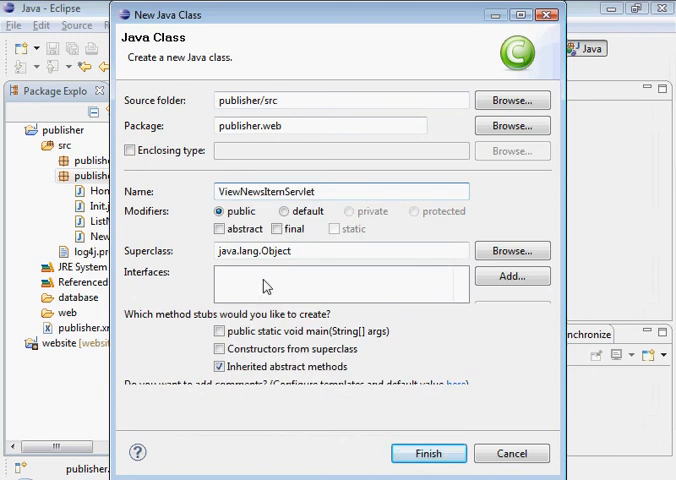
- Set the superclass to javax.servlet.http.HttpServlet and finish creating the class
{"action": "triple_click", "coordinate": [280, 251]}
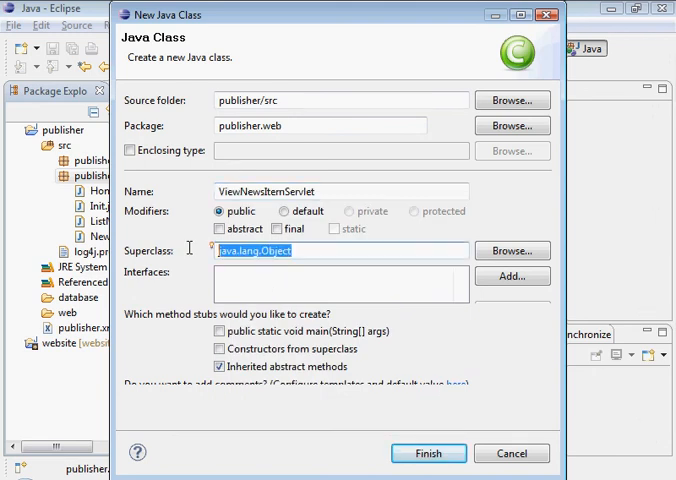
{"action": "type", "text": "Http"}
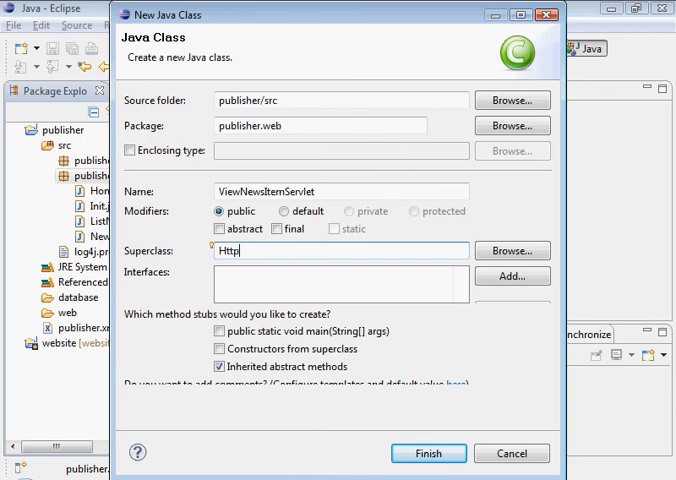
{"action": "type", "text": "Servlet"}
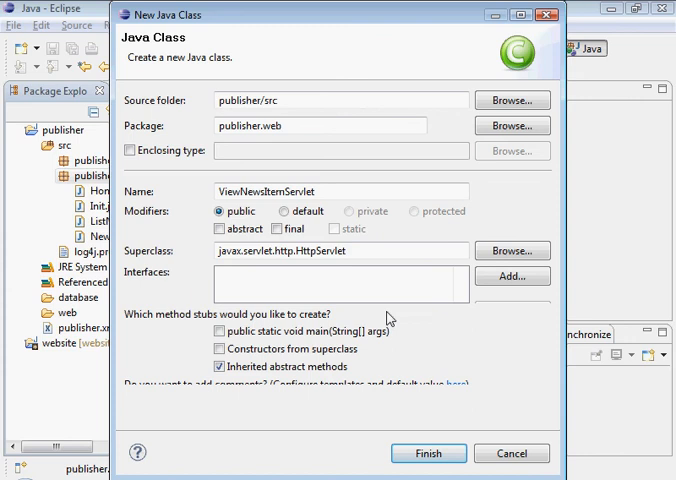
{"action": "left_click", "coordinate": [430, 453]}
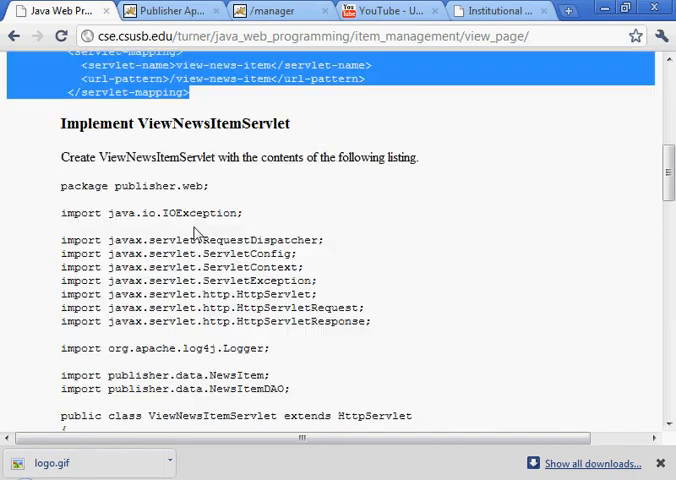
- Copy the tutorial's full ViewNewsItemServlet code listing in Chrome
{"action": "scroll", "scroll_direction": "down", "scroll_amount": 3}
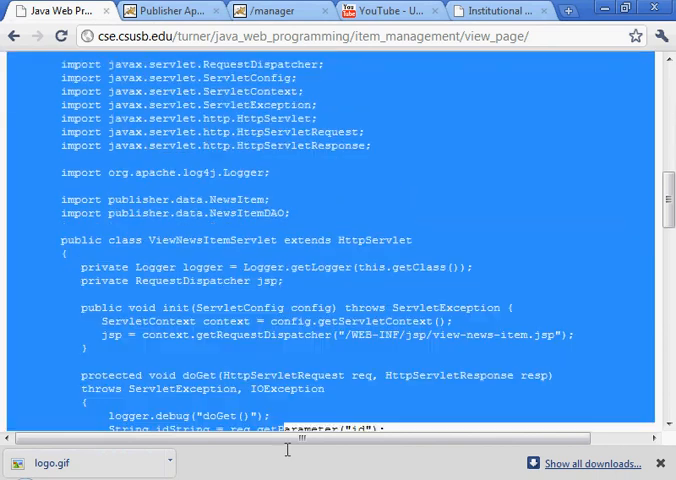
{"action": "right_click", "coordinate": [160, 180]}
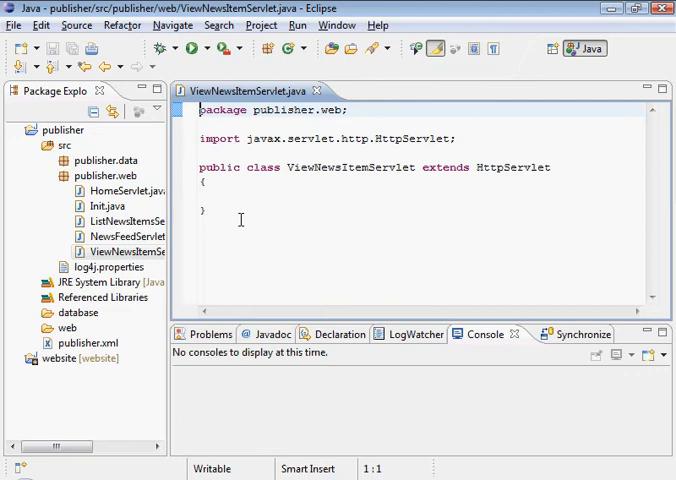
- Fill ViewNewsItemServlet.java with the tutorial's init and doGet code, save and close it
{"action": "right_click", "coordinate": [240, 220]}
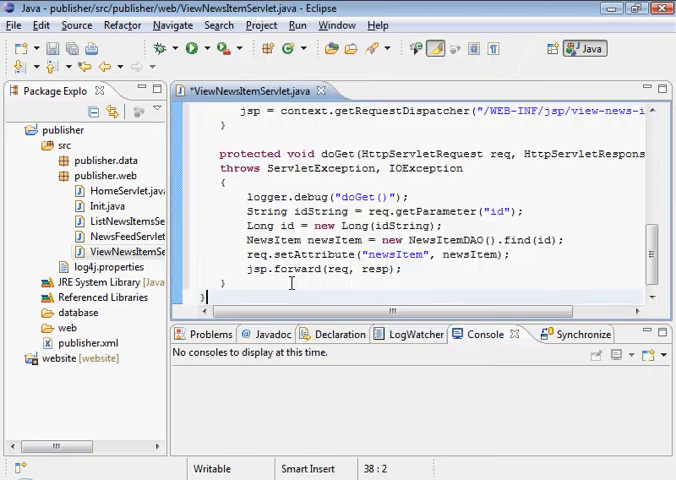
{"action": "key", "text": "ctrl+a"}
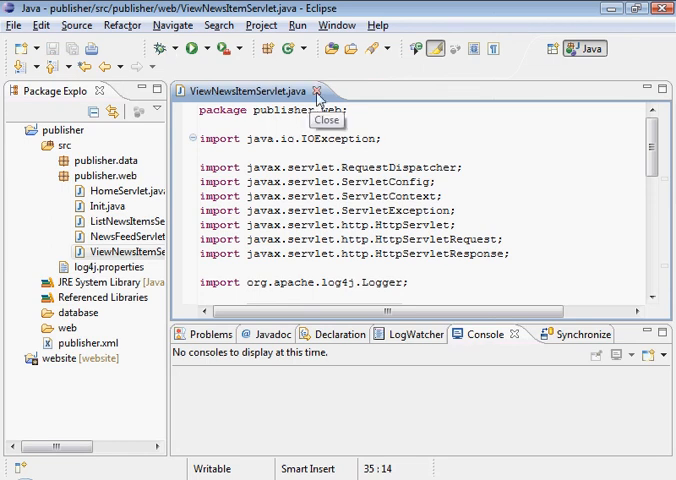
{"action": "left_click", "coordinate": [328, 88]}
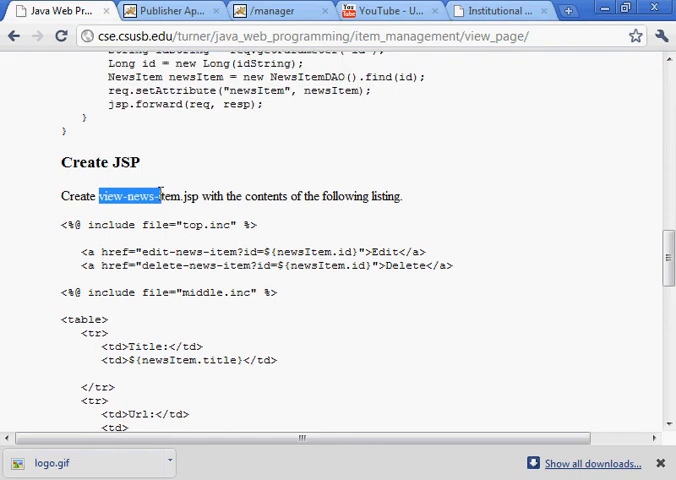
- Copy the JSP file name and expand publisher's web/WEB-INF/jsp folder
{"action": "right_click", "coordinate": [148, 196]}
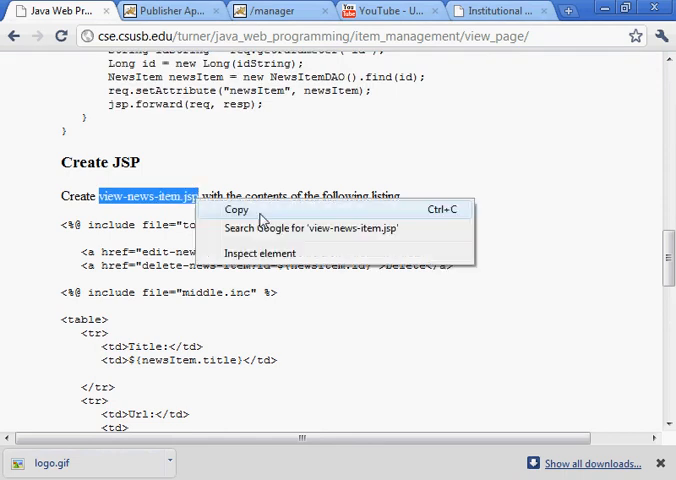
{"action": "left_click", "coordinate": [238, 209]}
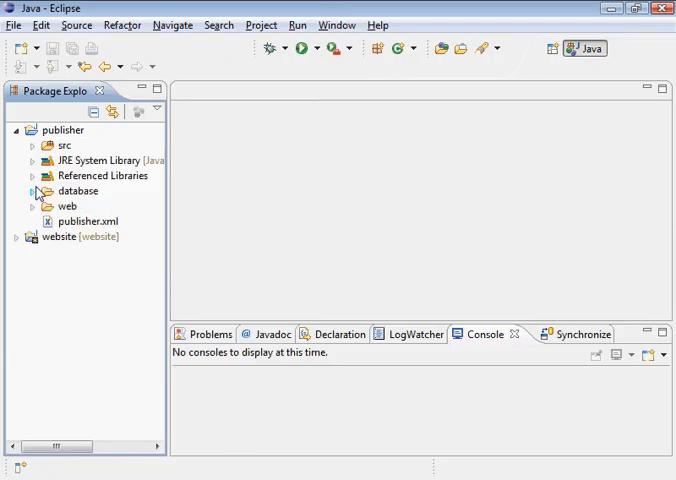
{"action": "left_click", "coordinate": [33, 206]}
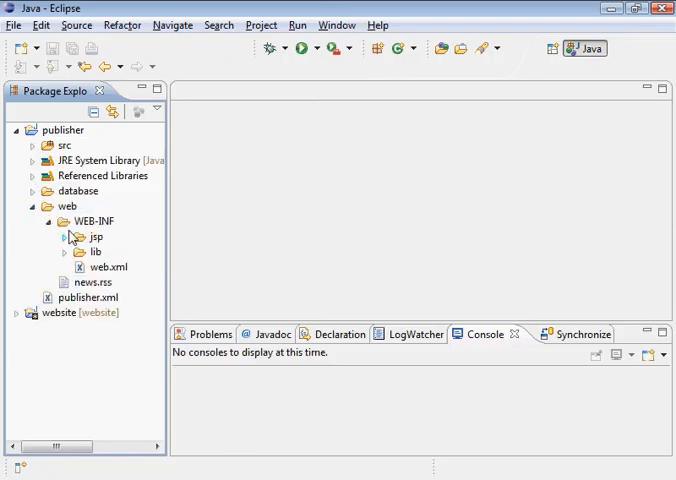
{"action": "left_click", "coordinate": [64, 237]}
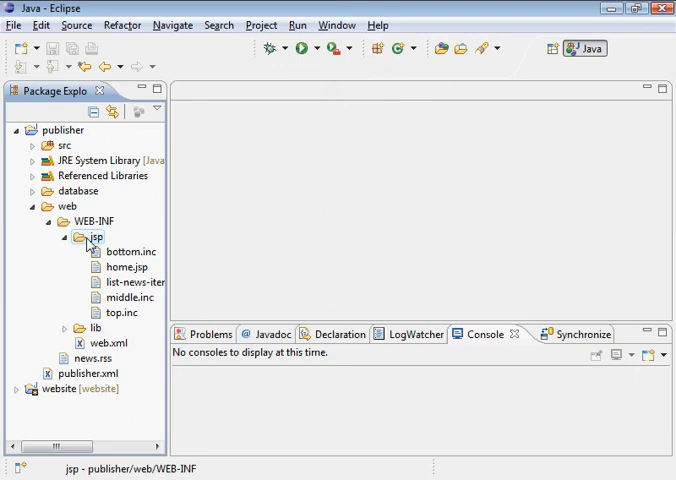
- Create a new empty file view-news-item.jsp inside the jsp folder
{"action": "right_click", "coordinate": [79, 238]}
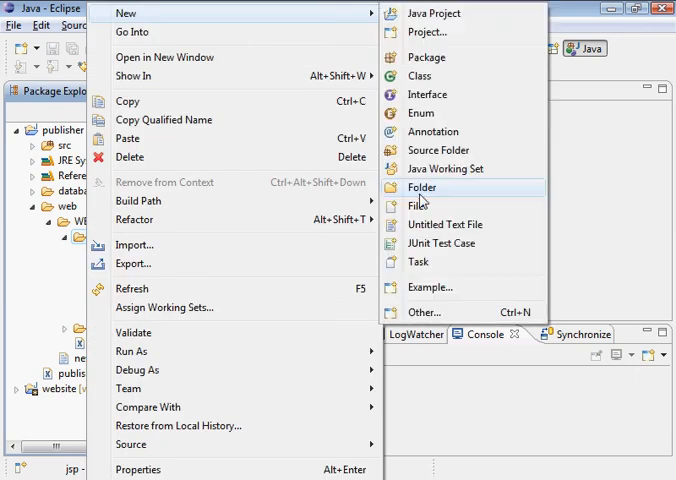
{"action": "left_click", "coordinate": [418, 206]}
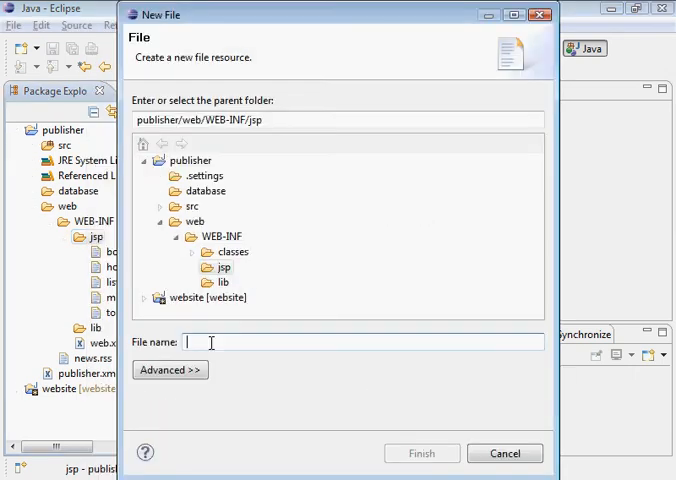
{"action": "type", "text": "view-news-item.jsp"}
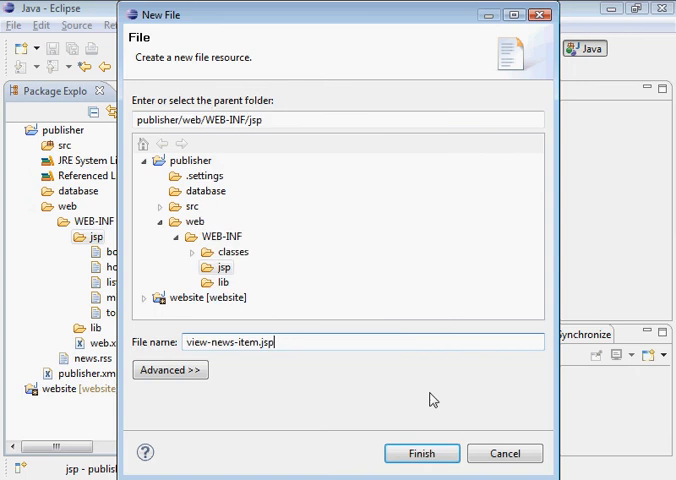
{"action": "left_click", "coordinate": [423, 453]}
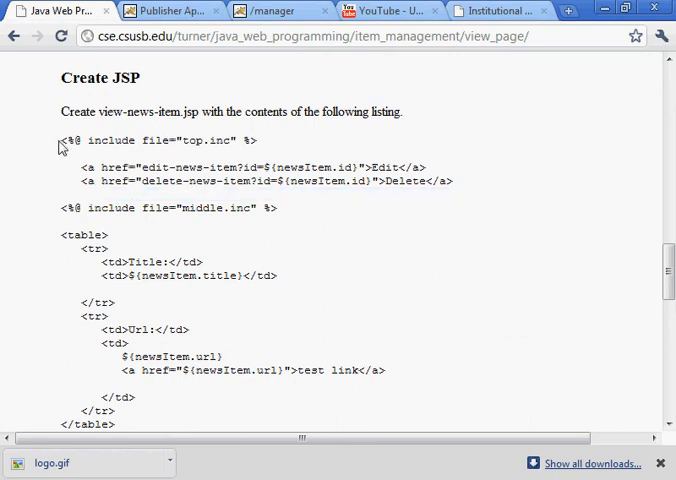
- Copy the tutorial's JSP listing with Edit/Delete links and Title/Url table for view-news-item.jsp
{"action": "left_click_drag", "start_coordinate": [58, 140], "coordinate": [285, 424]}
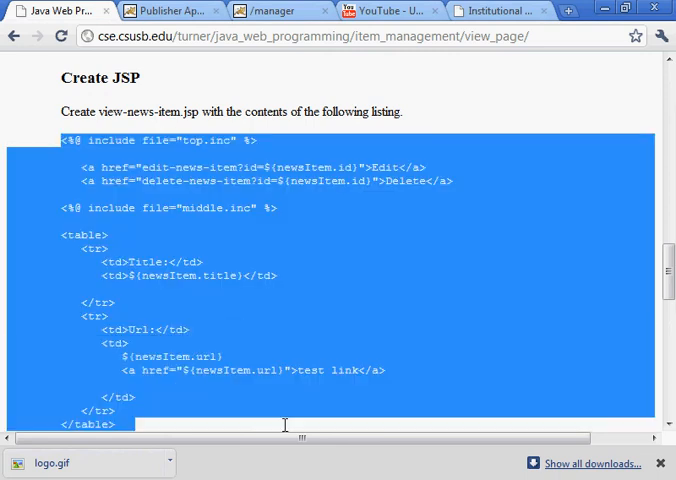
{"action": "scroll", "scroll_direction": "down", "scroll_amount": 3}
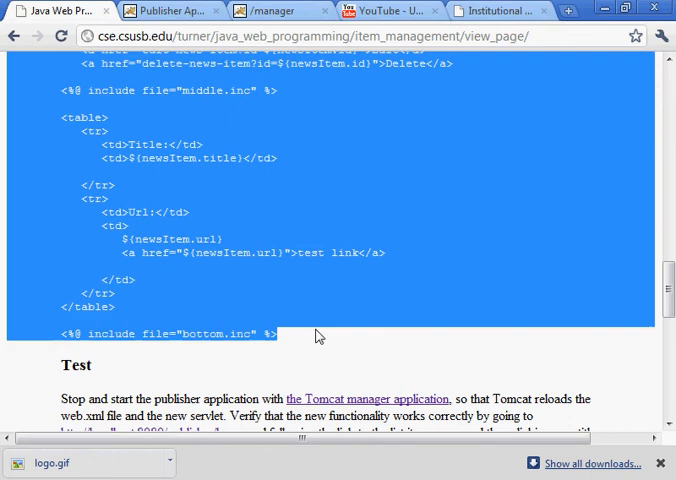
{"action": "right_click", "coordinate": [315, 335]}
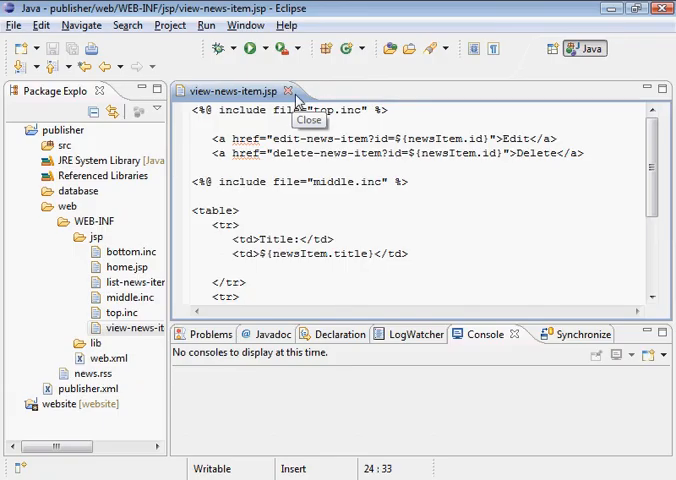
- Close the view-news-item.jsp editor and go to the Tomcat manager's application list
{"action": "left_click", "coordinate": [306, 90]}
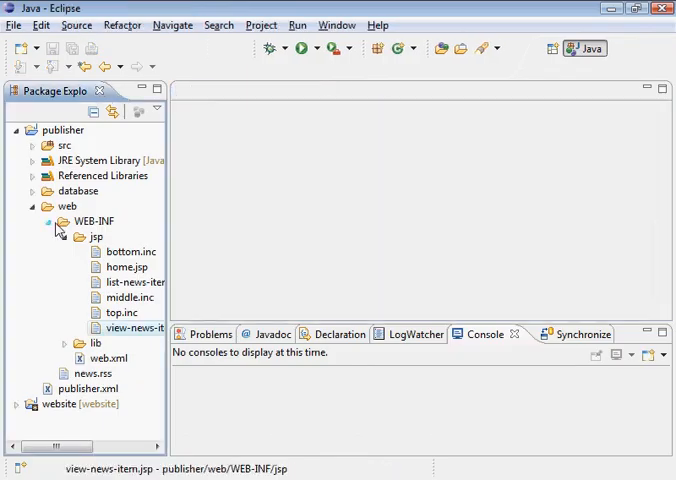
{"action": "left_click", "coordinate": [33, 205]}
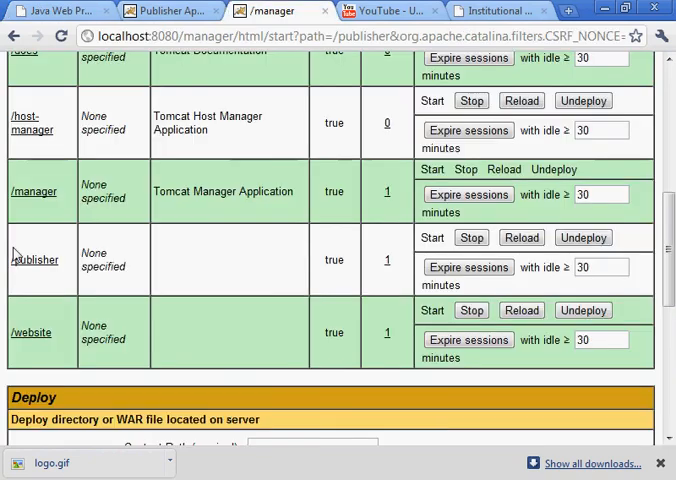
- Stop and restart the /publisher application in Tomcat Manager
{"action": "left_click", "coordinate": [387, 332]}
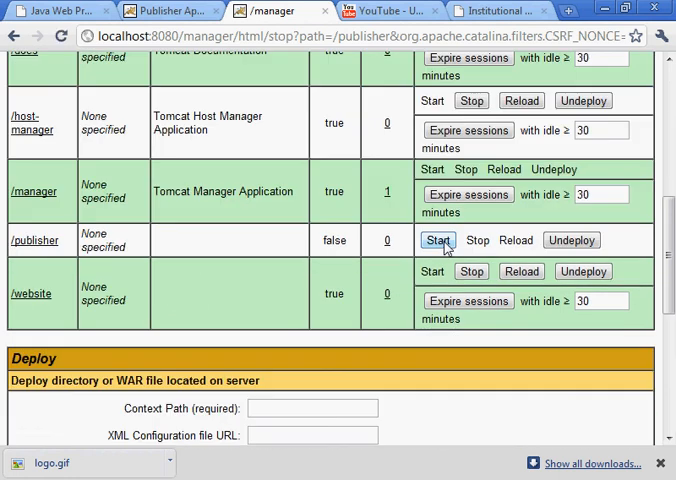
{"action": "left_click", "coordinate": [438, 240]}
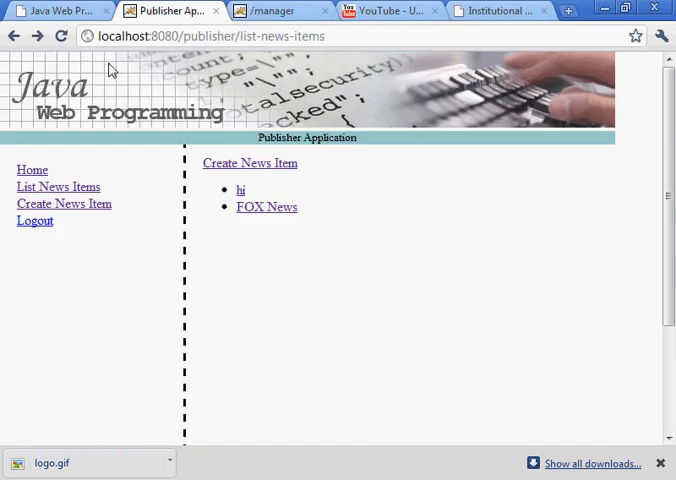
{"action": "mouse_move", "coordinate": [32, 174]}
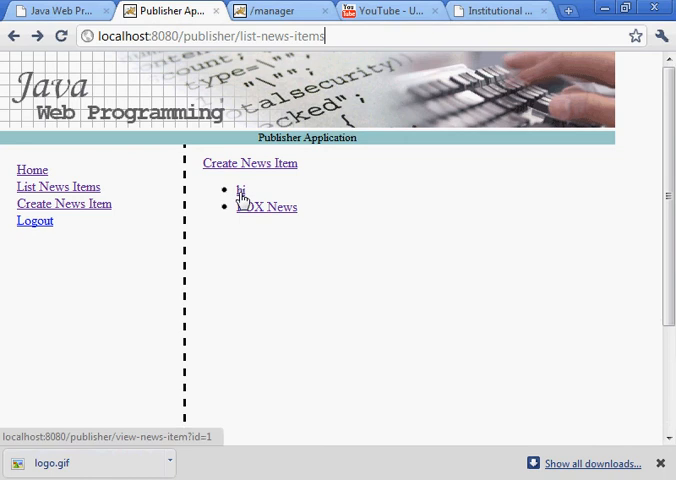
- View the 'hi' and FOX News detail pages and follow the FOX News test link
{"action": "left_click", "coordinate": [239, 190]}
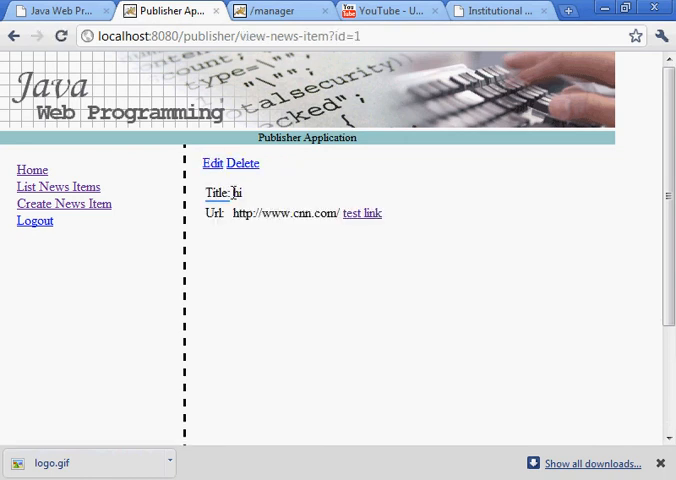
{"action": "left_click", "coordinate": [58, 187]}
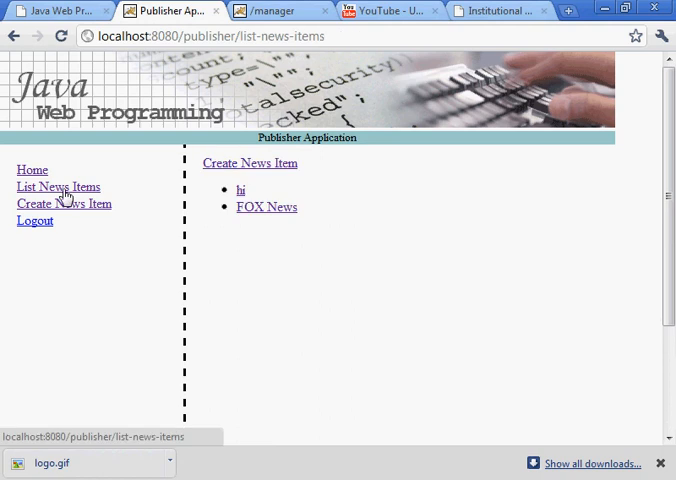
{"action": "left_click", "coordinate": [266, 207]}
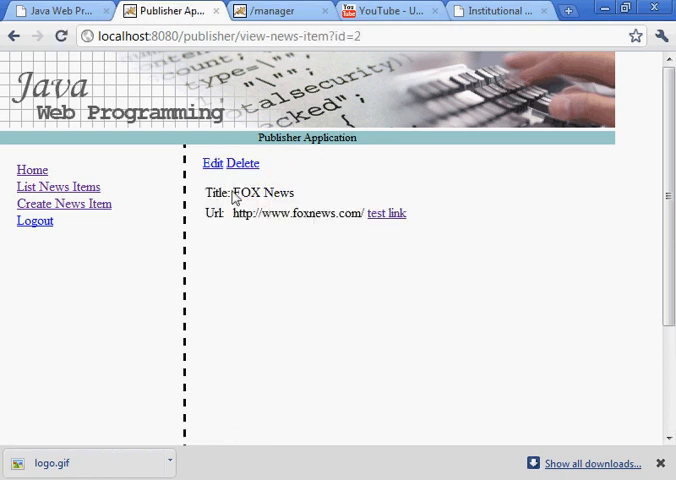
{"action": "mouse_move", "coordinate": [252, 211]}
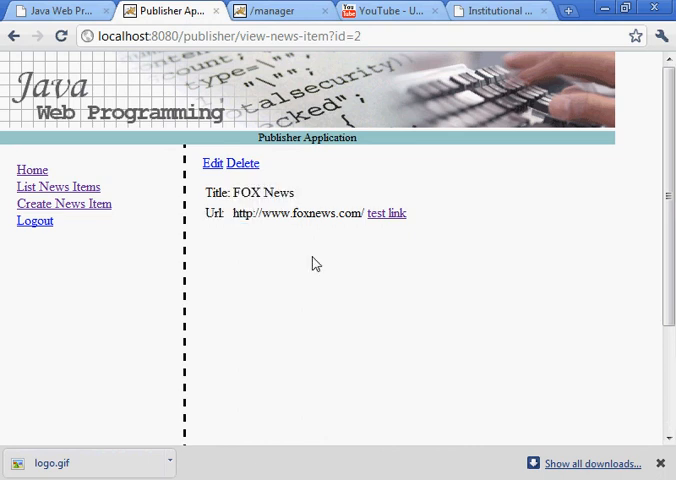
{"action": "mouse_move", "coordinate": [249, 255]}
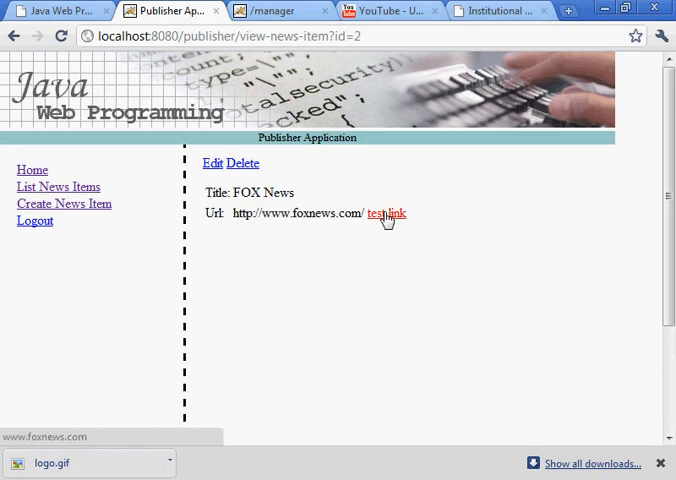
{"action": "left_click", "coordinate": [386, 213]}
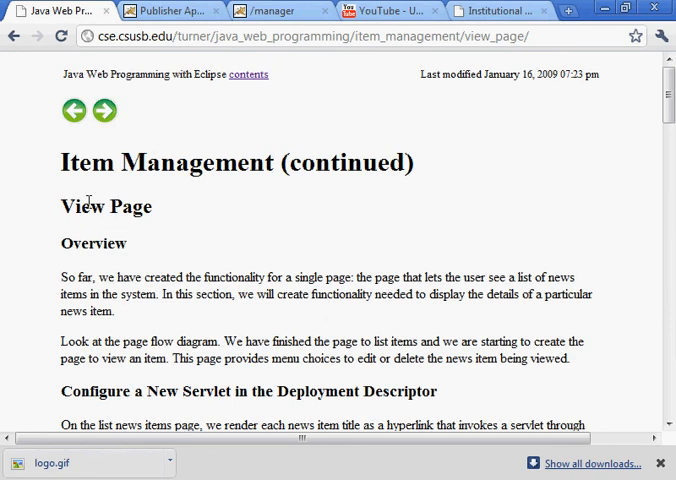
{"action": "mouse_move", "coordinate": [184, 216]}
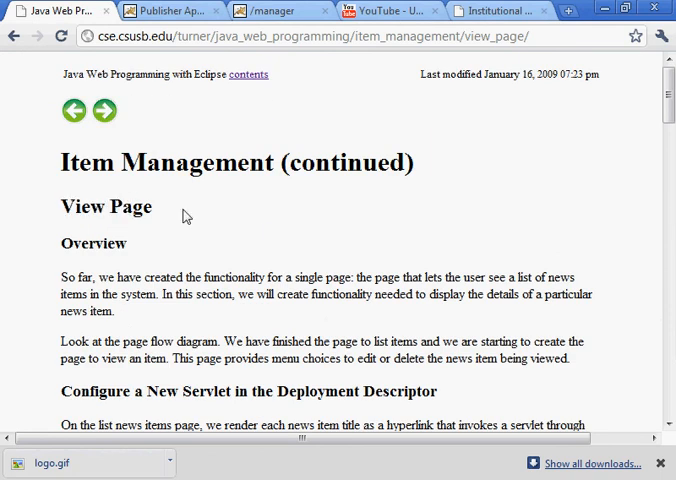